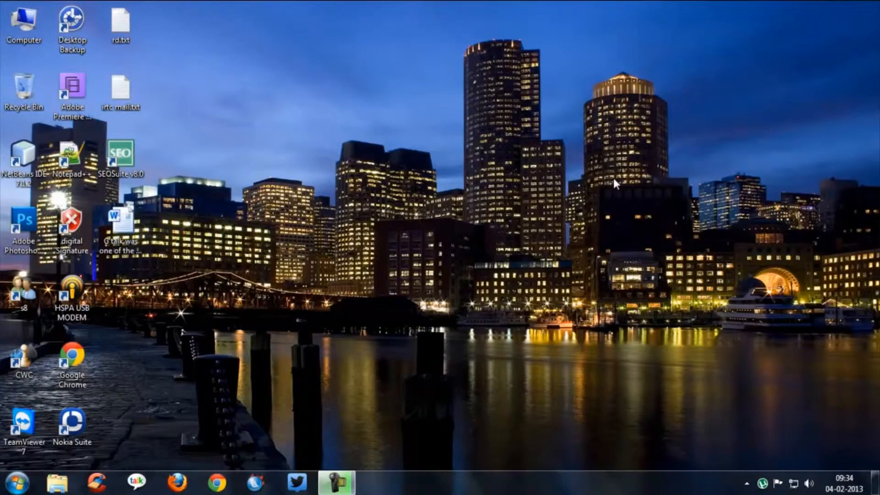
{"action": "mouse_move", "coordinate": [365, 271]}
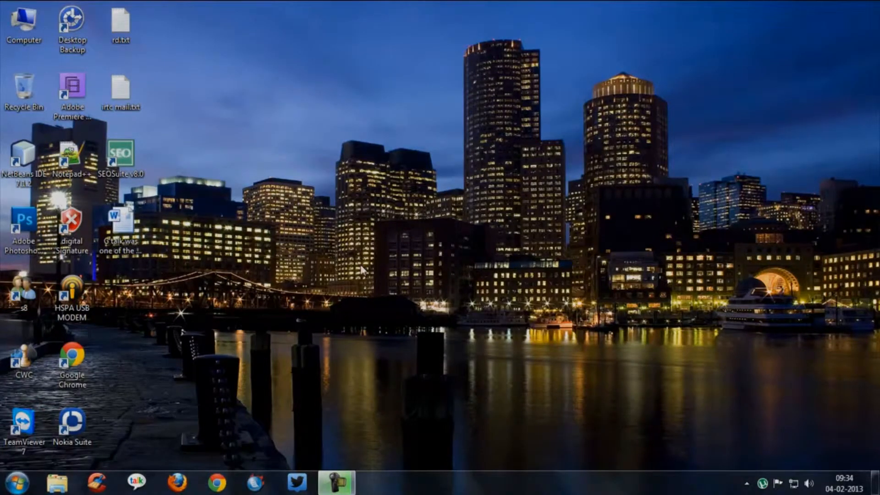
Step: Launch Google Chrome from the taskbar and load nimbuzz.com
{"action": "left_click", "coordinate": [72, 360]}
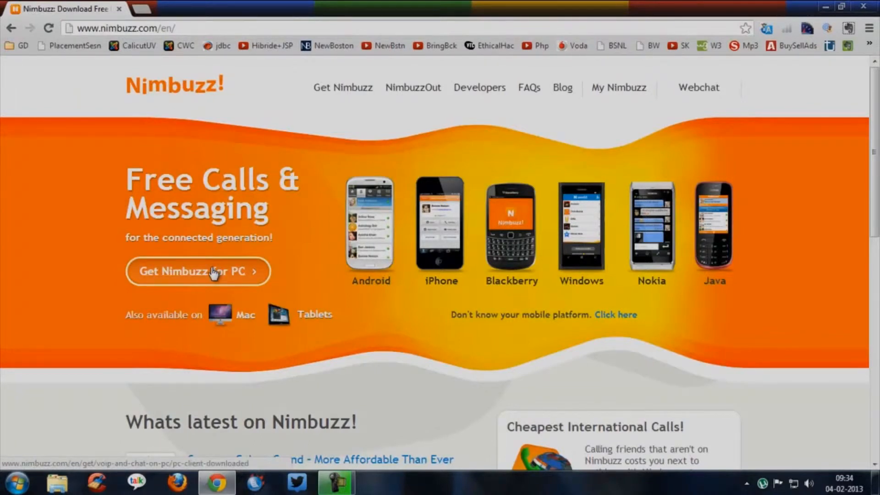
Step: Download setup_2.4.0.exe via 'Get Nimbuzz for PC', saving it into Downloads
{"action": "left_click", "coordinate": [214, 272]}
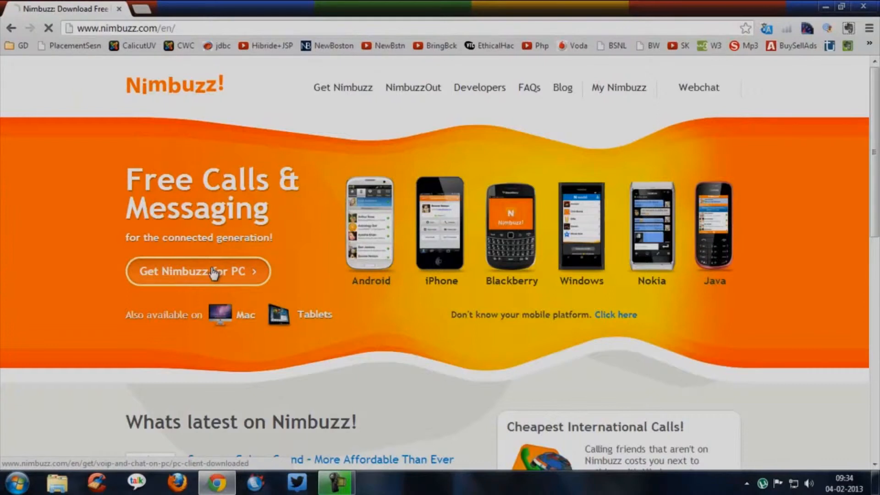
{"action": "left_click", "coordinate": [196, 272]}
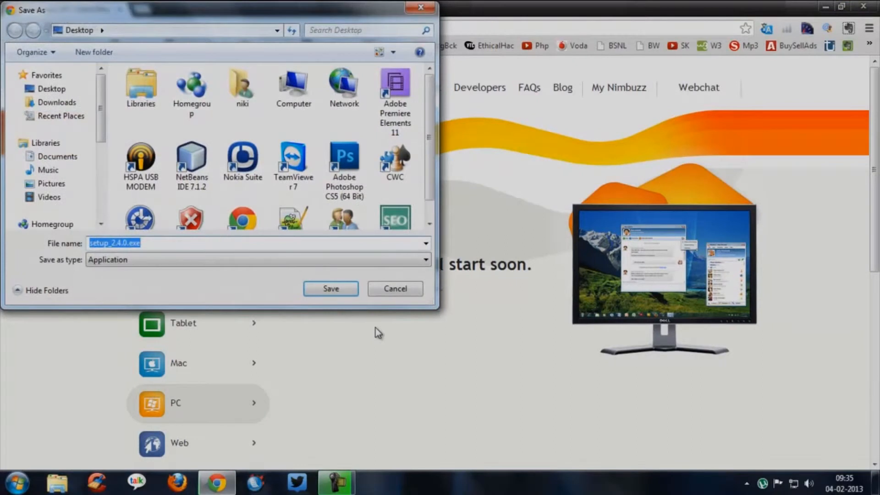
{"action": "left_click", "coordinate": [57, 102]}
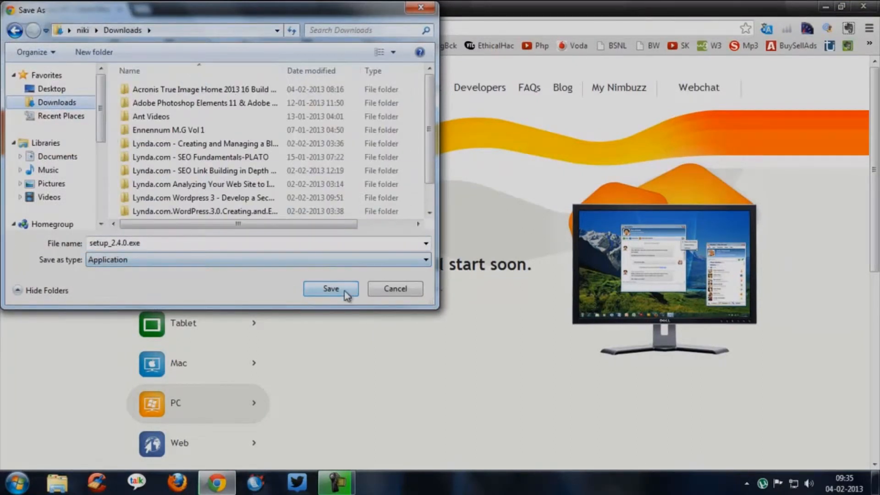
{"action": "left_click", "coordinate": [330, 289]}
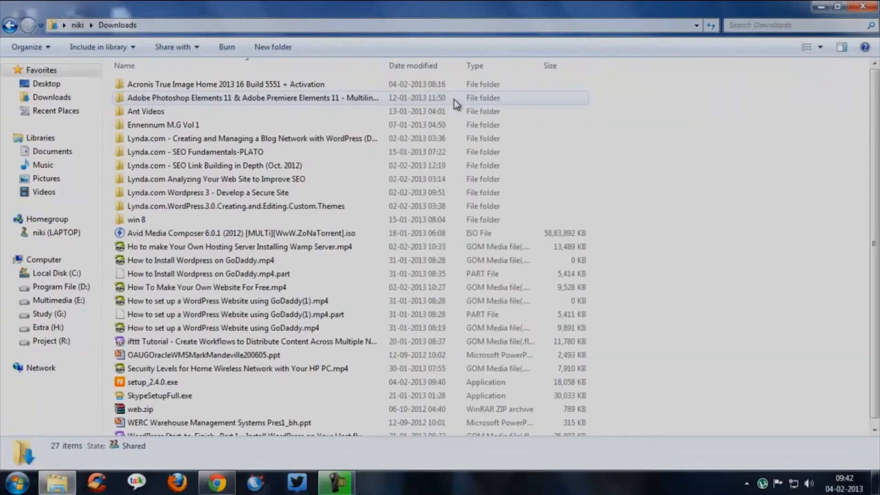
Step: Run setup_2.4.0.exe with Basic Install, finish the wizard and start Nimbuzz
{"action": "left_click", "coordinate": [154, 381]}
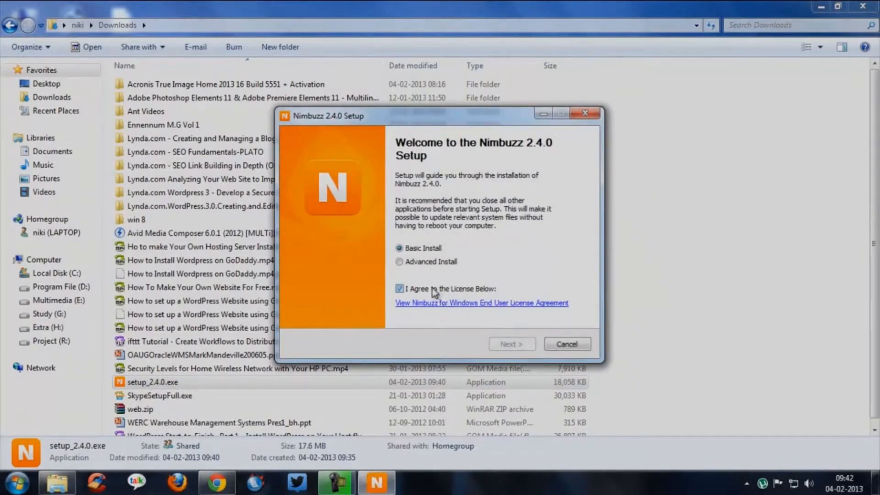
{"action": "left_click", "coordinate": [511, 344]}
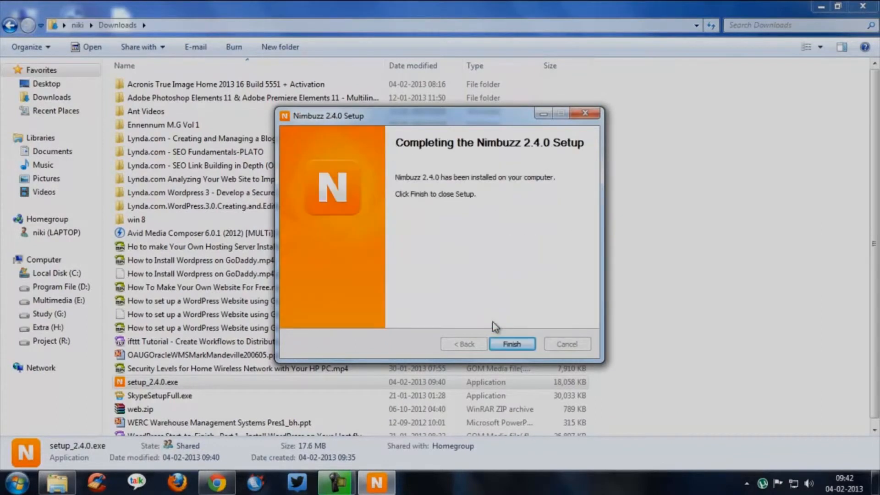
{"action": "left_click", "coordinate": [512, 343]}
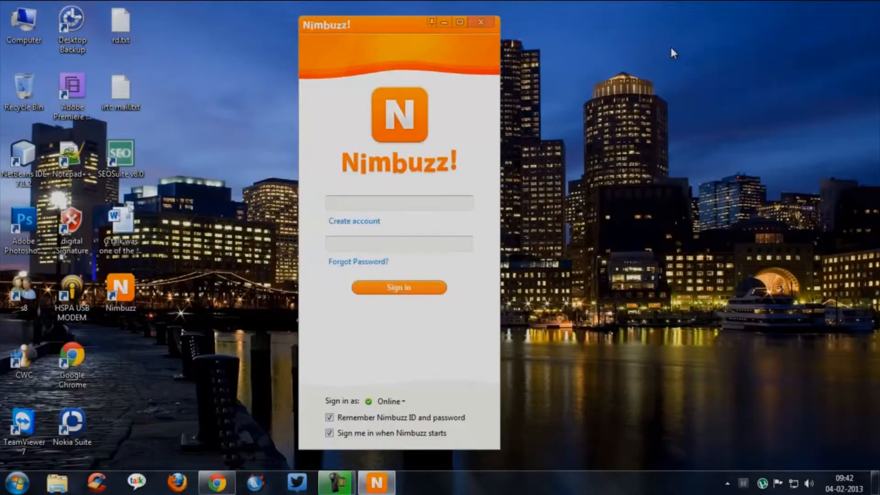
Step: Choose 'Create account' on the sign-in window to reach the registration form
{"action": "left_click", "coordinate": [400, 204]}
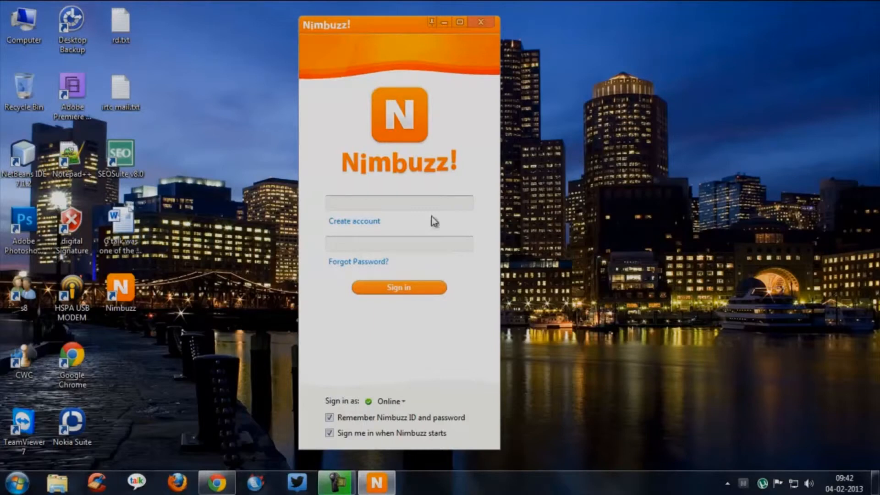
{"action": "mouse_move", "coordinate": [374, 231]}
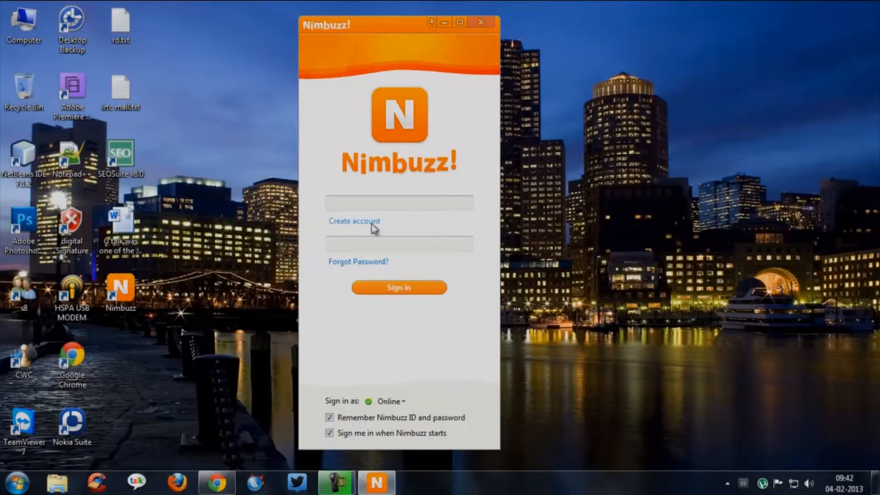
{"action": "left_click", "coordinate": [356, 221]}
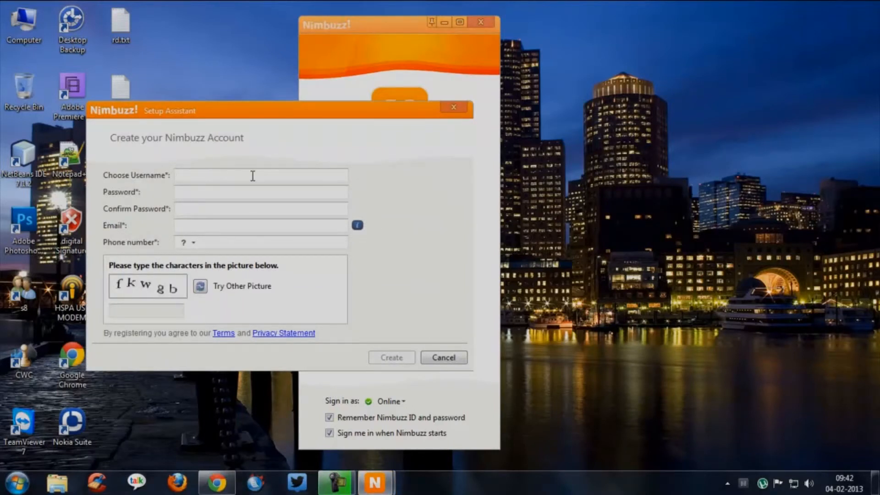
Step: Fill in username, password, email, phone and captcha, then create the account
{"action": "type", "text": "eTechlic"}
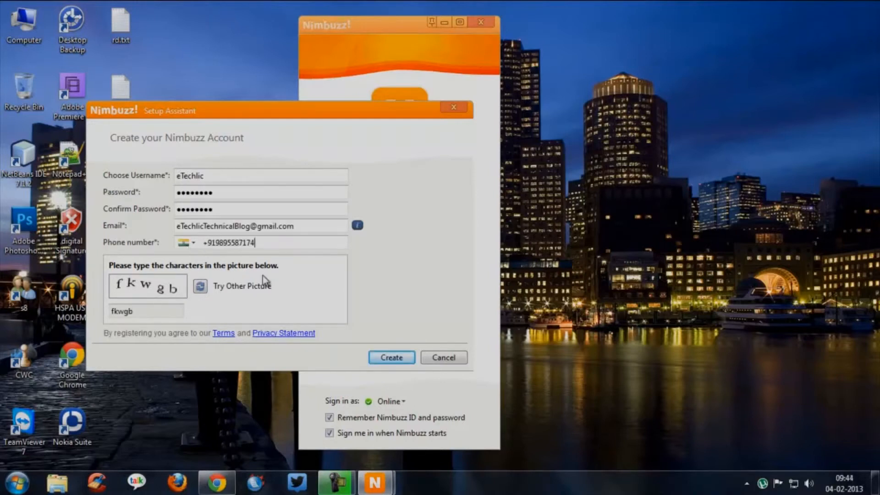
{"action": "left_click", "coordinate": [391, 358]}
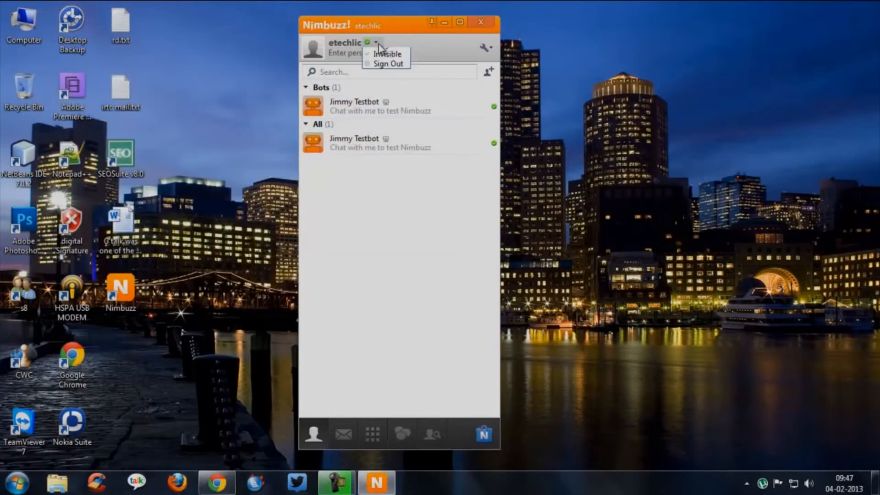
Step: Set status to Invisible, acknowledge the offline notice, then show all status modes
{"action": "left_click", "coordinate": [388, 54]}
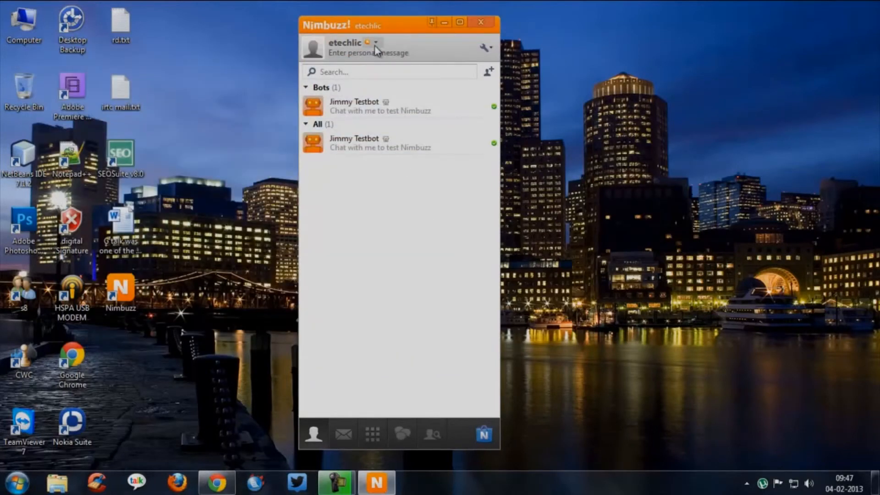
{"action": "left_click", "coordinate": [376, 42]}
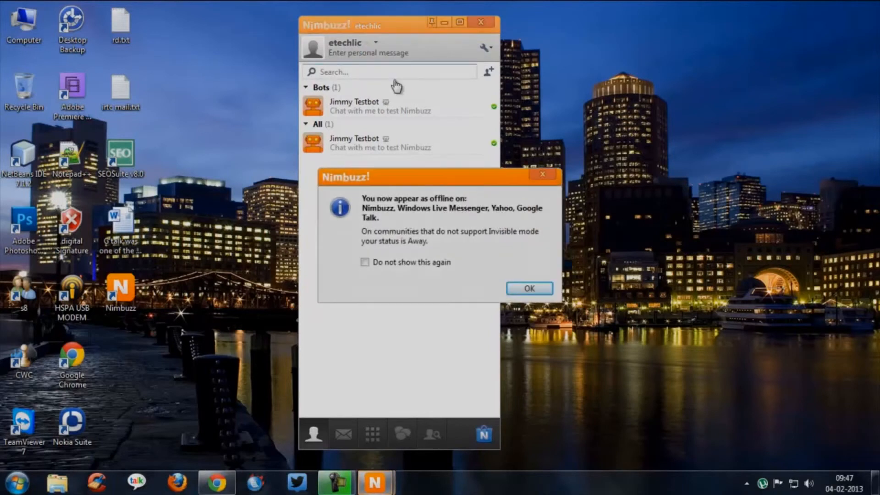
{"action": "left_click", "coordinate": [530, 288]}
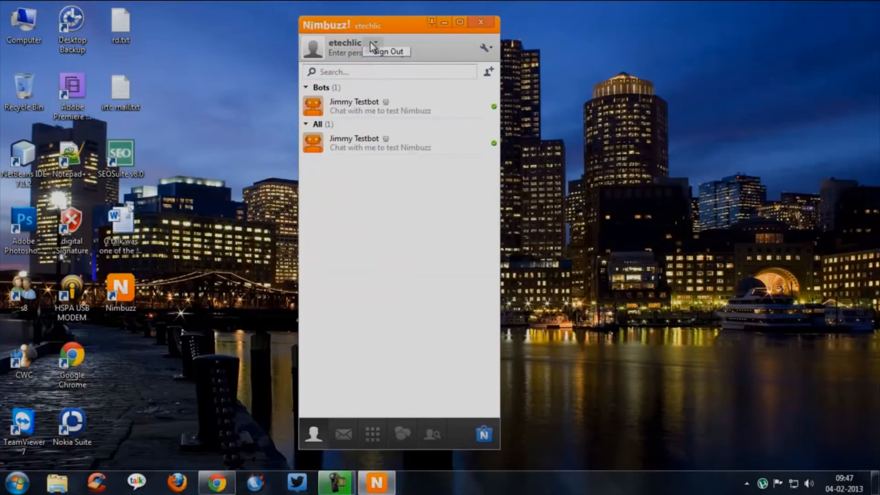
{"action": "left_click", "coordinate": [375, 47]}
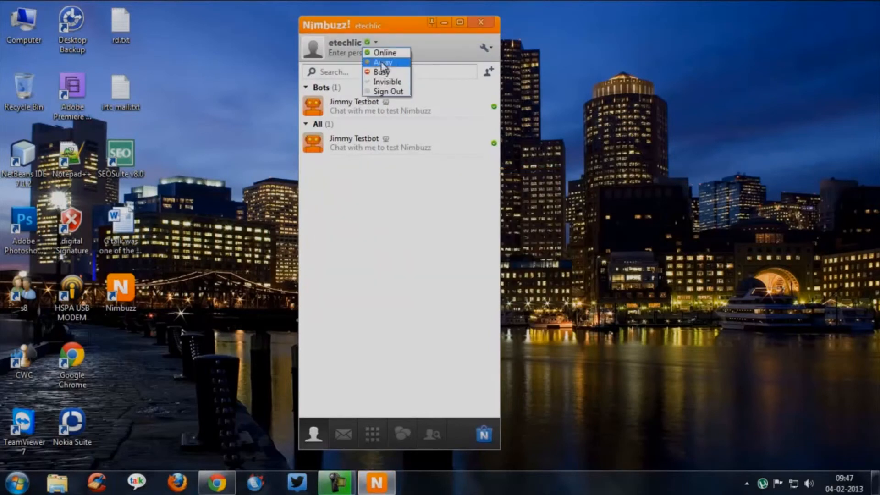